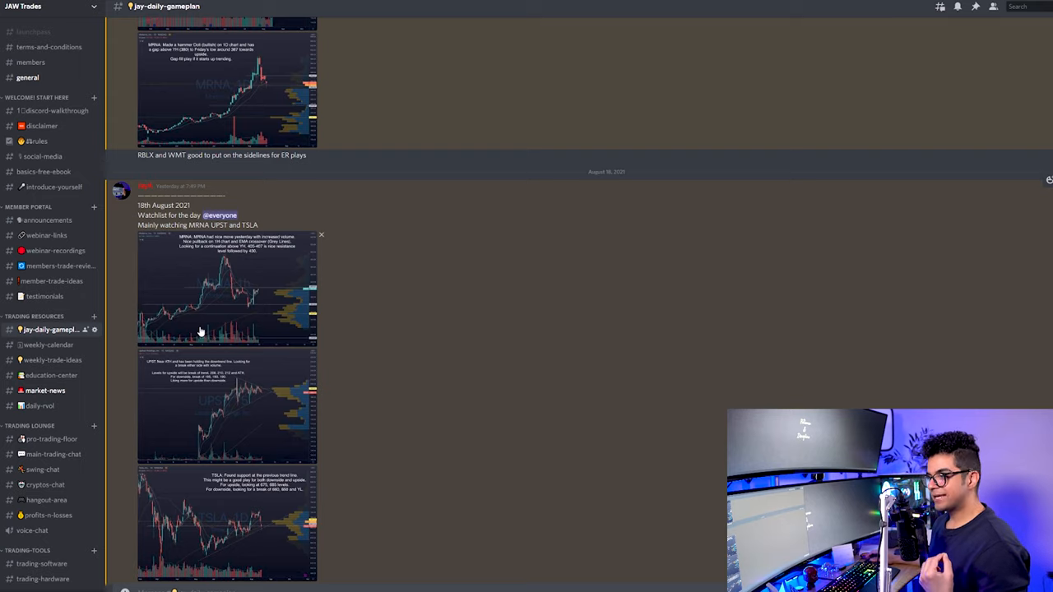
# Step: Enlarge the TSLA daily watchlist chart showing its support trend line and breakout levels
pyautogui.click(227, 288)
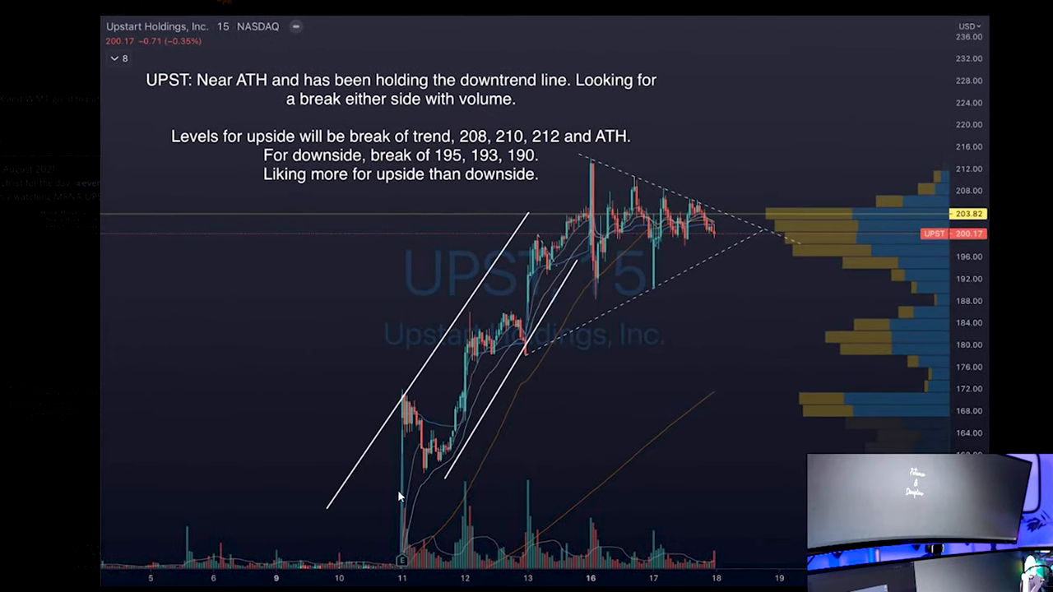
pyautogui.moveTo(569, 181)
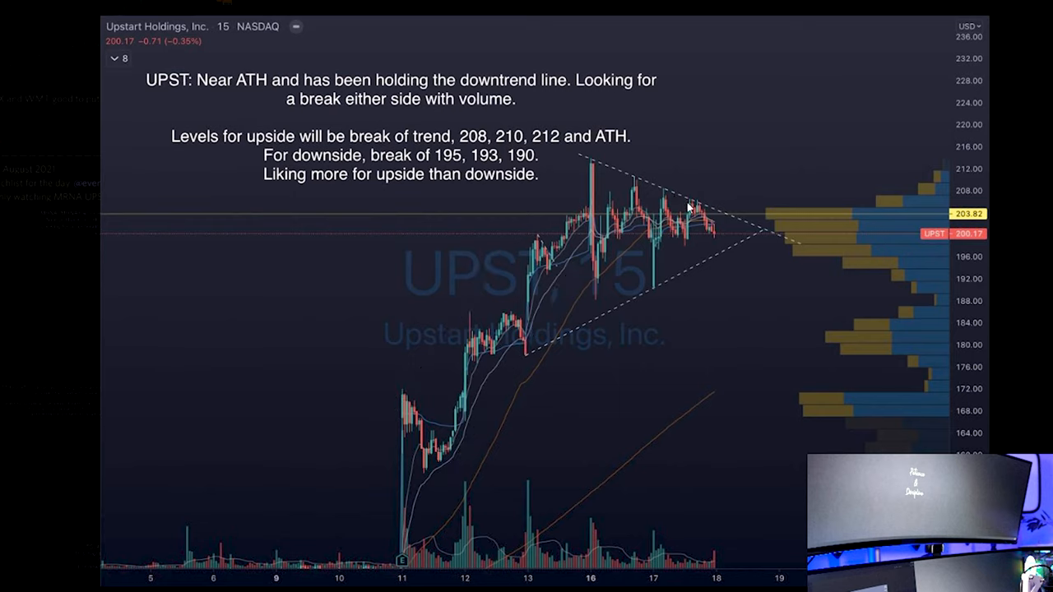
pyautogui.moveTo(773, 211)
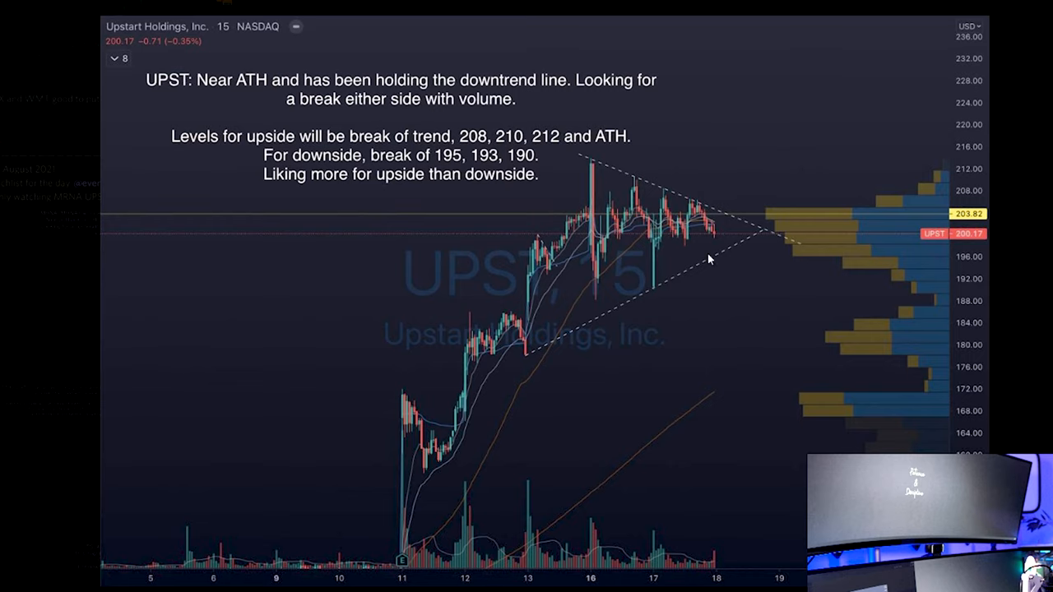
pyautogui.moveTo(724, 257)
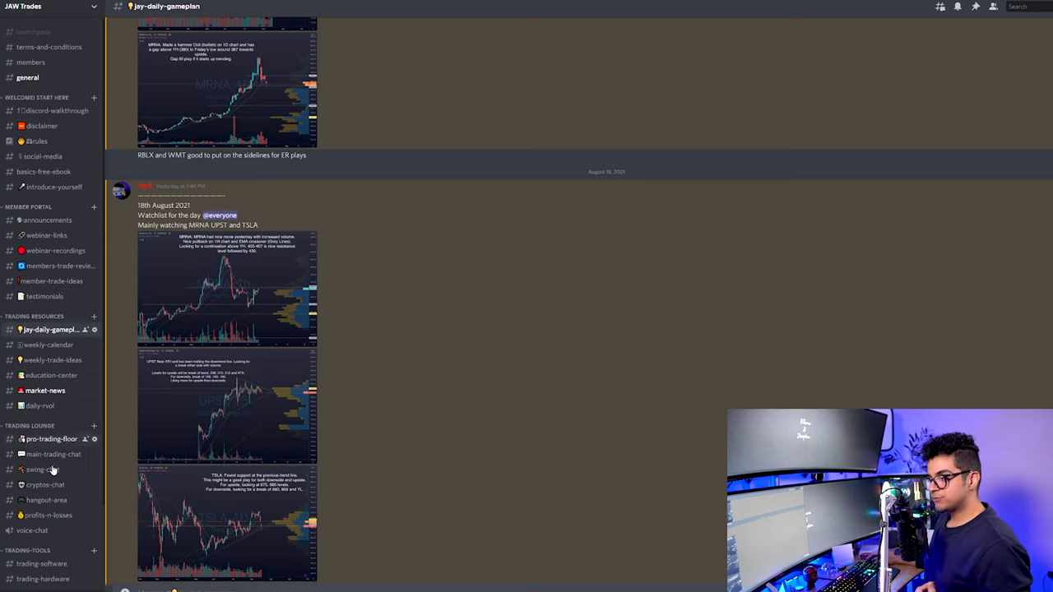
pyautogui.click(227, 523)
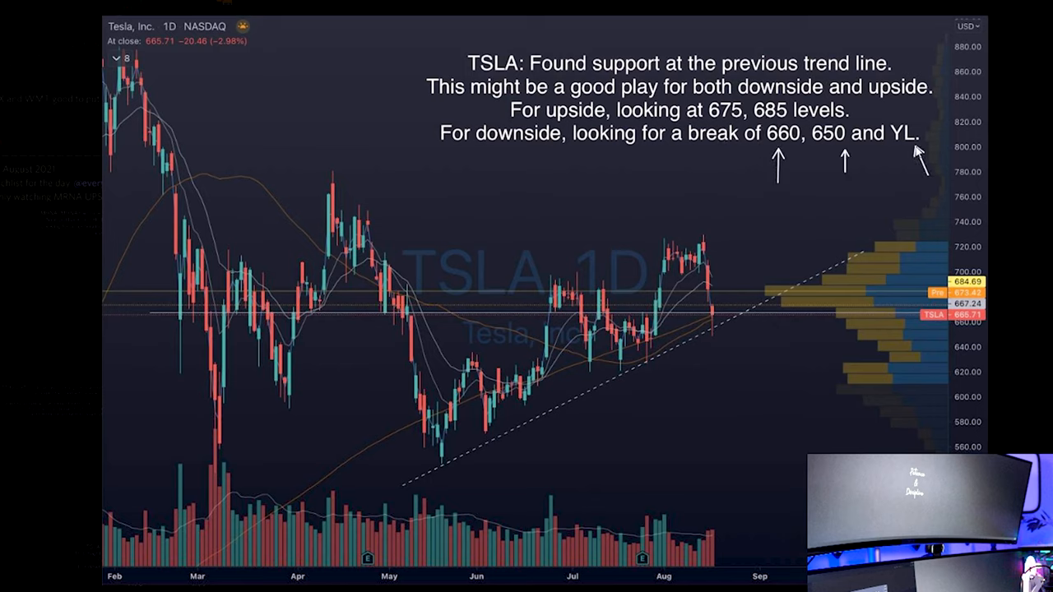
pyautogui.moveTo(451, 368)
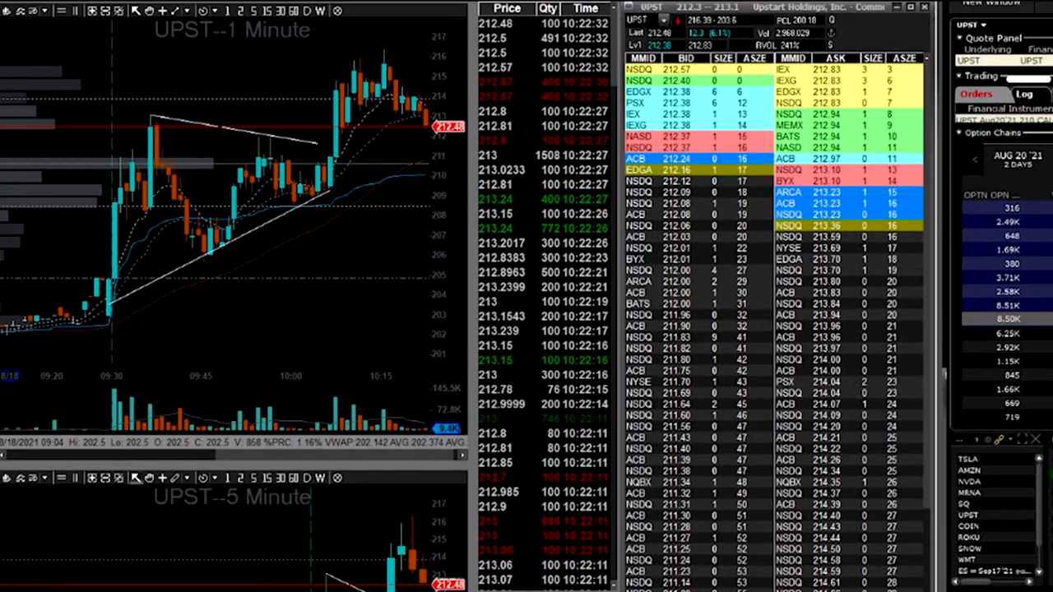
pyautogui.moveTo(328, 112)
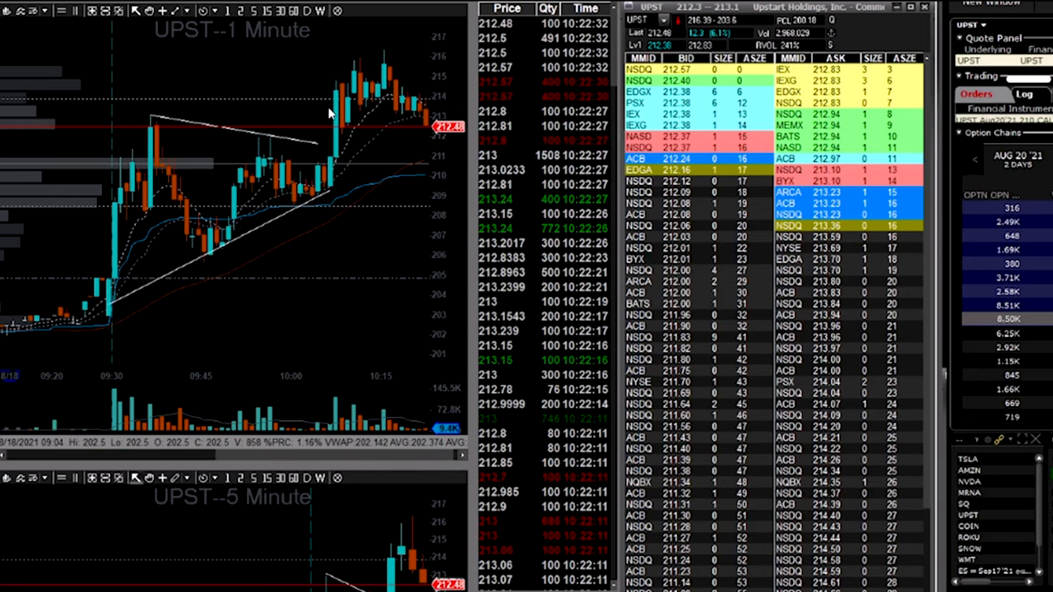
pyautogui.moveTo(321, 85)
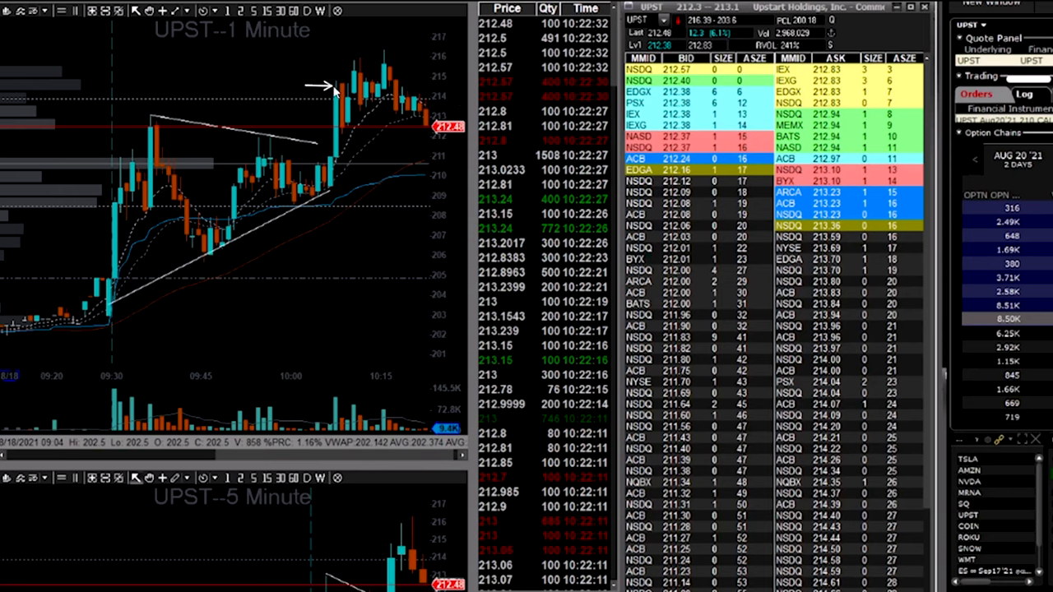
pyautogui.moveTo(365, 27)
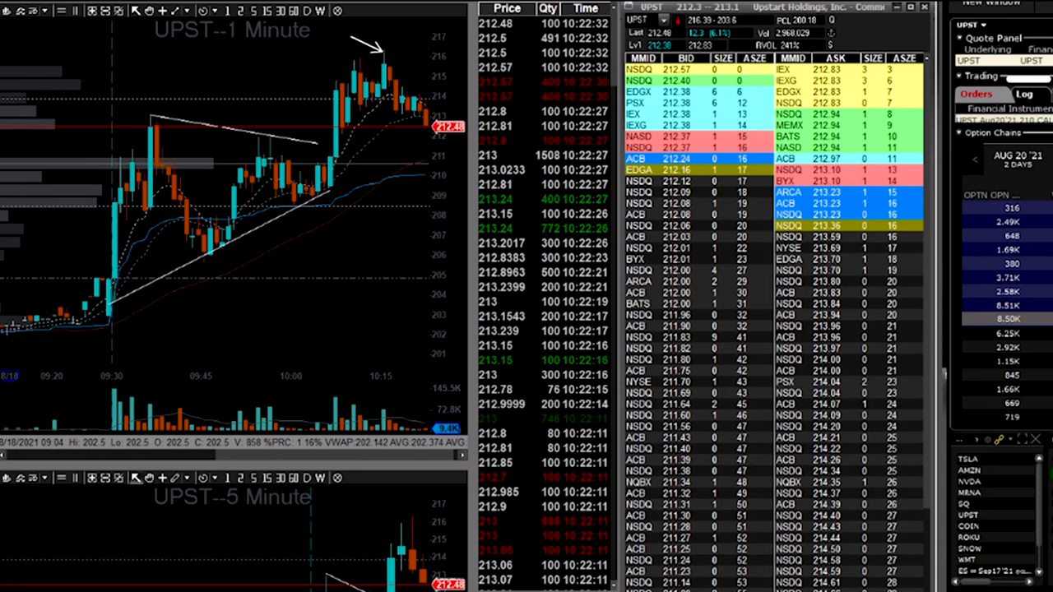
pyautogui.moveTo(299, 123)
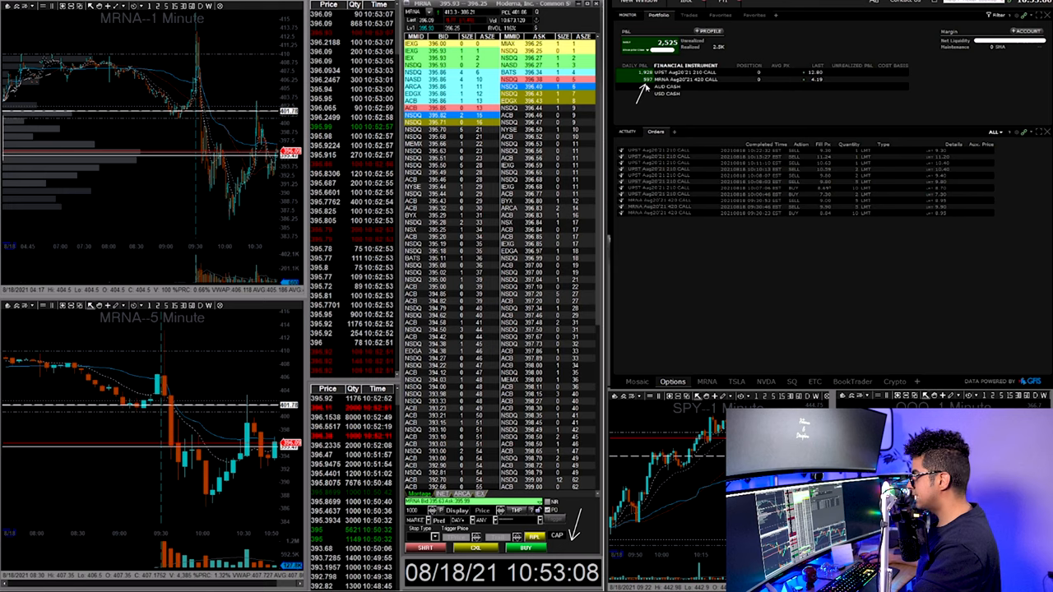
pyautogui.moveTo(687, 95)
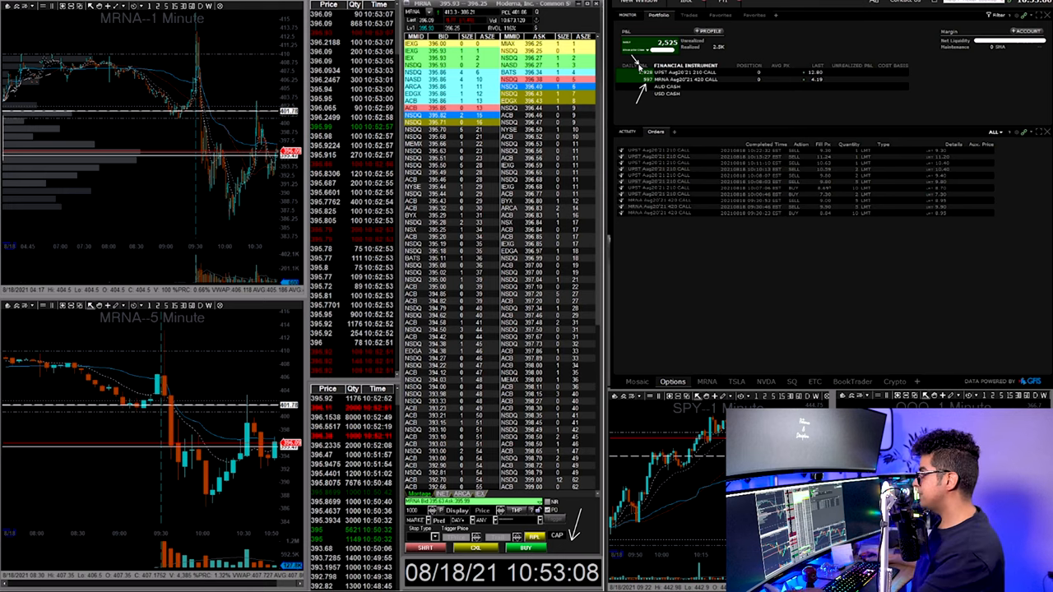
pyautogui.moveTo(753, 135)
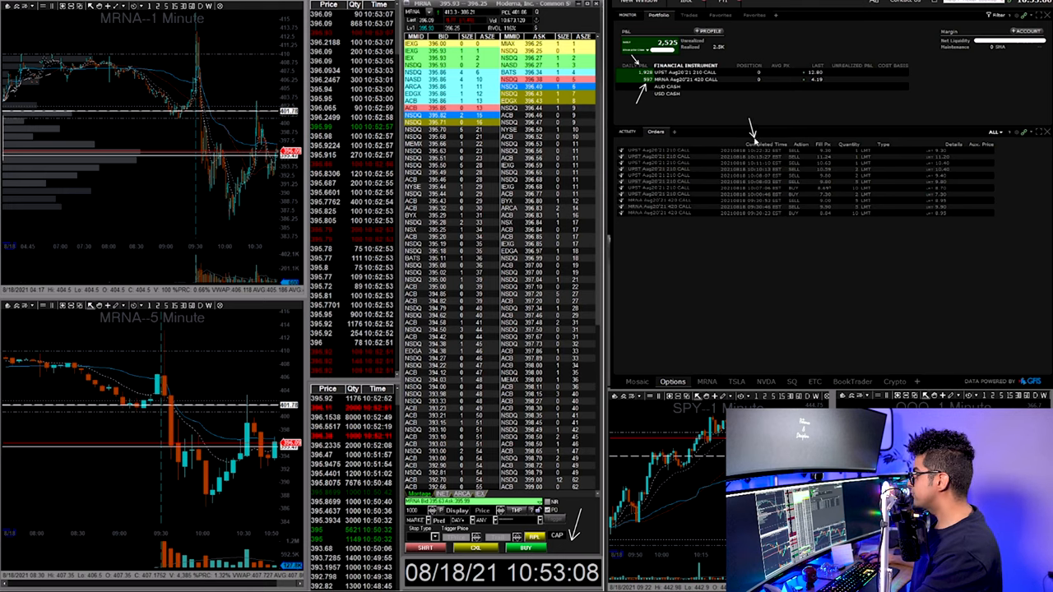